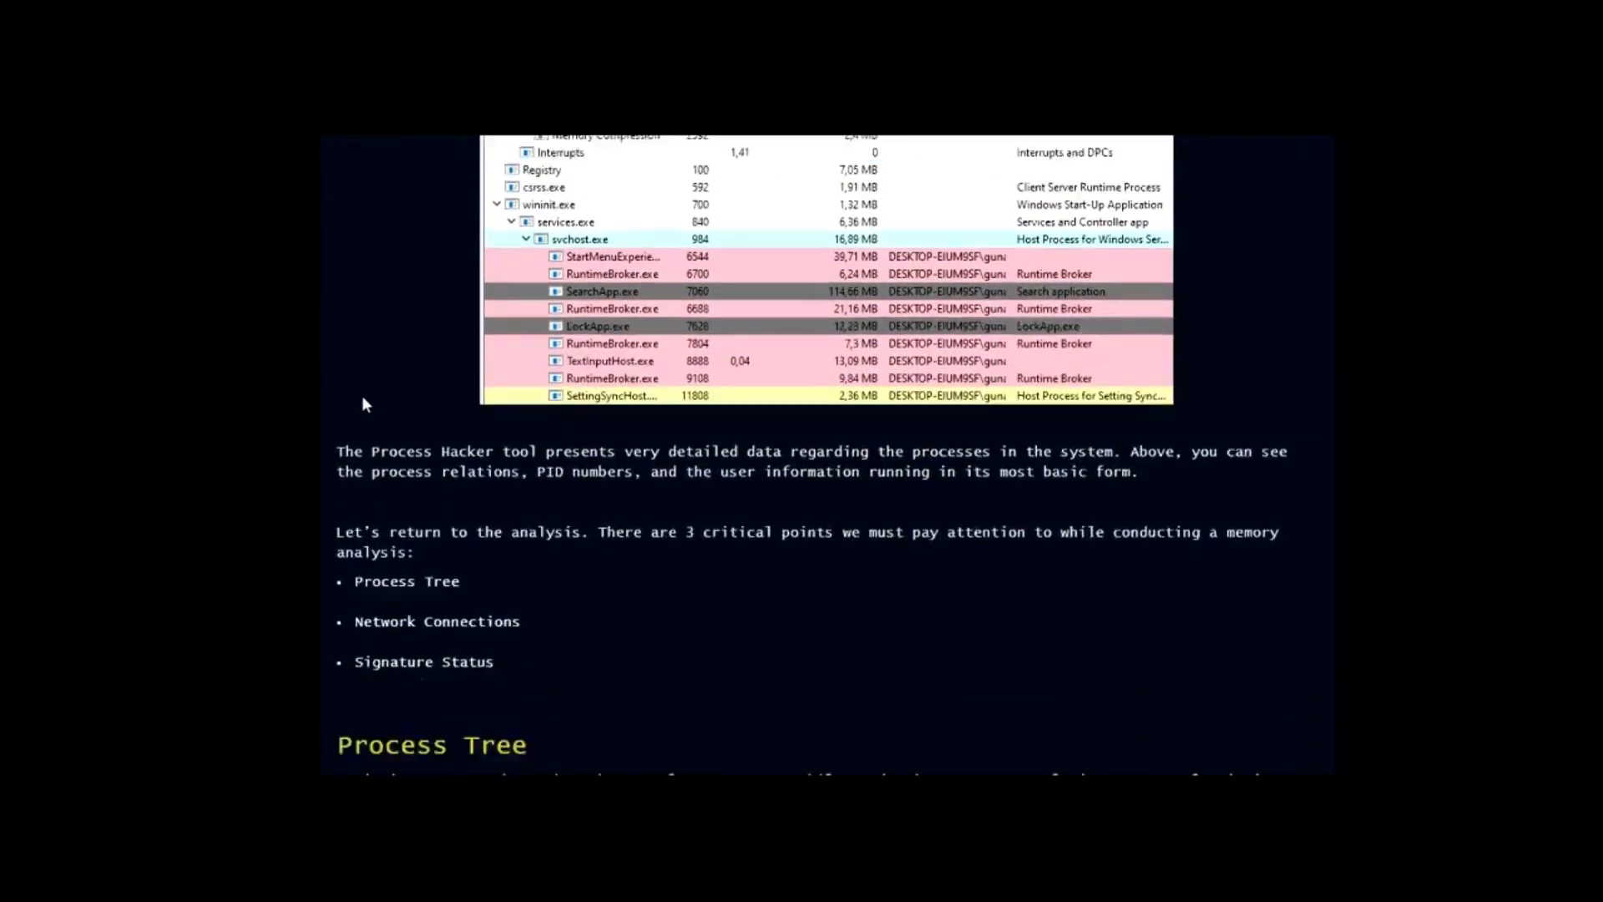
scroll("down", 3)
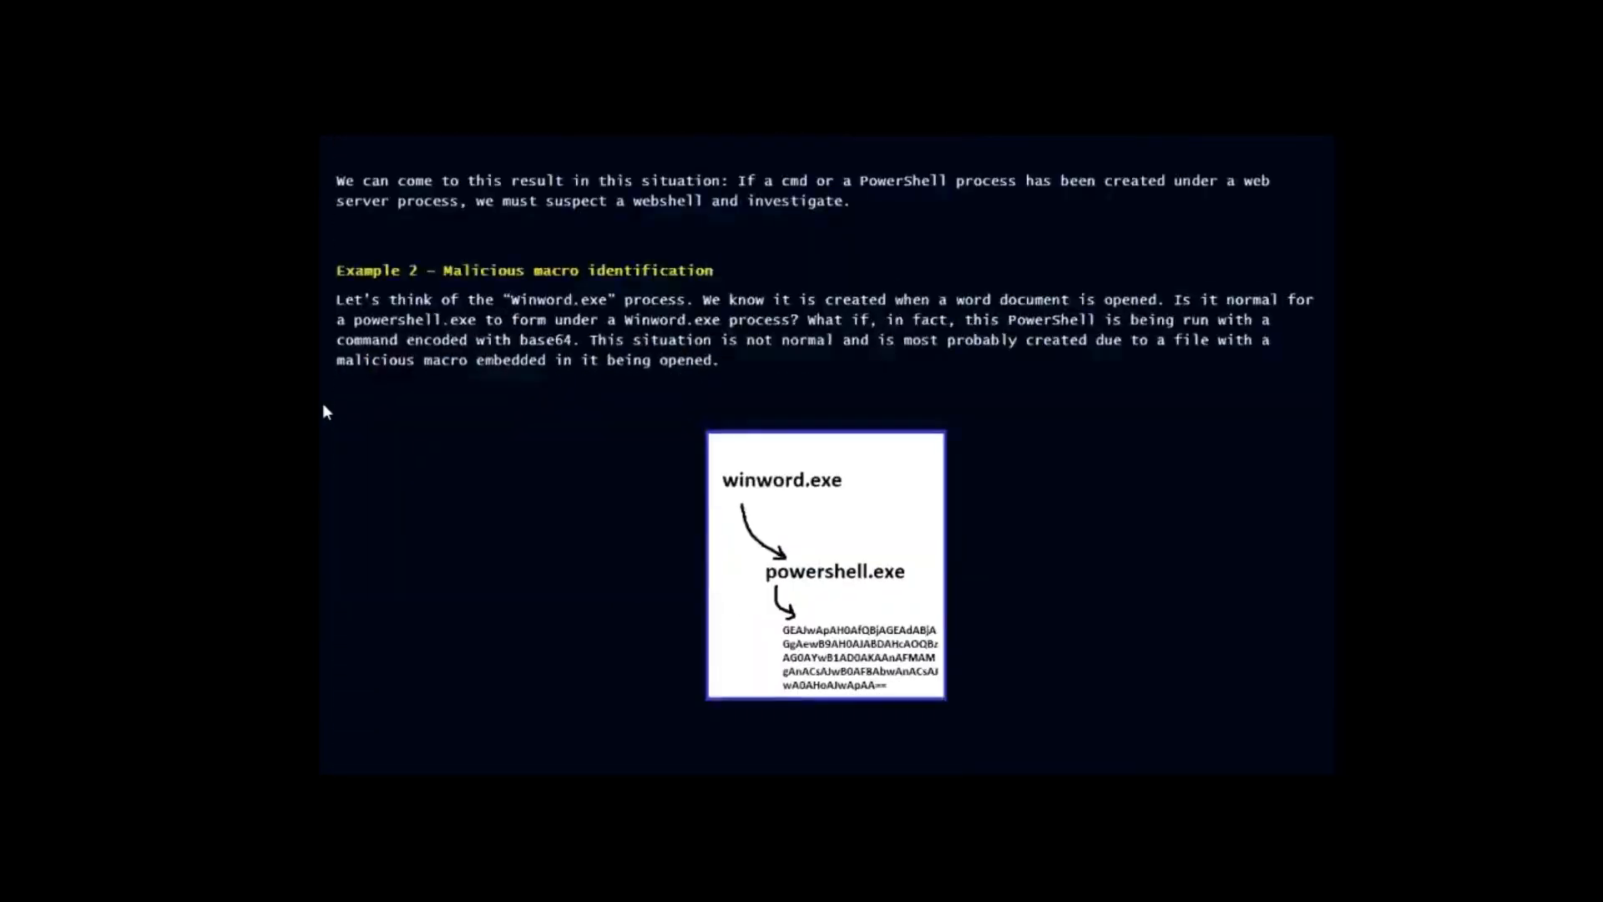